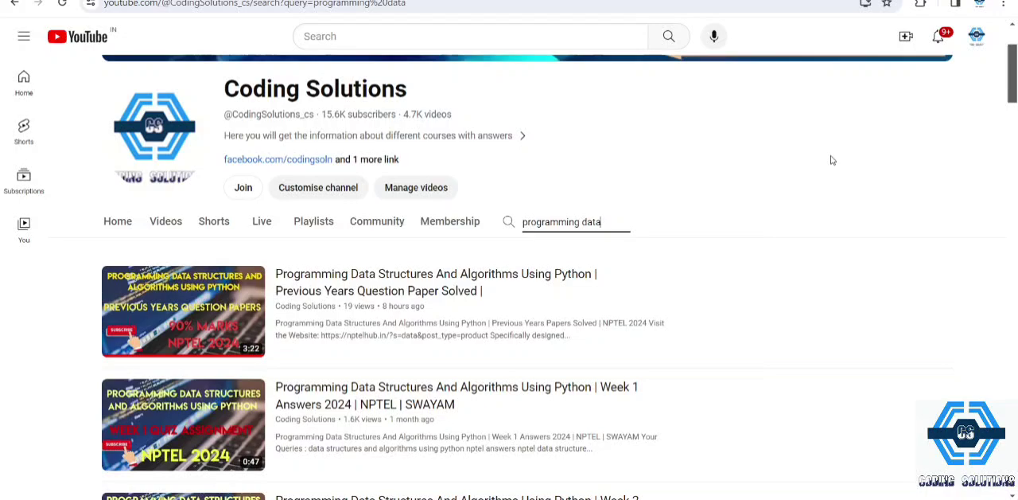
pyautogui.moveTo(460, 255)
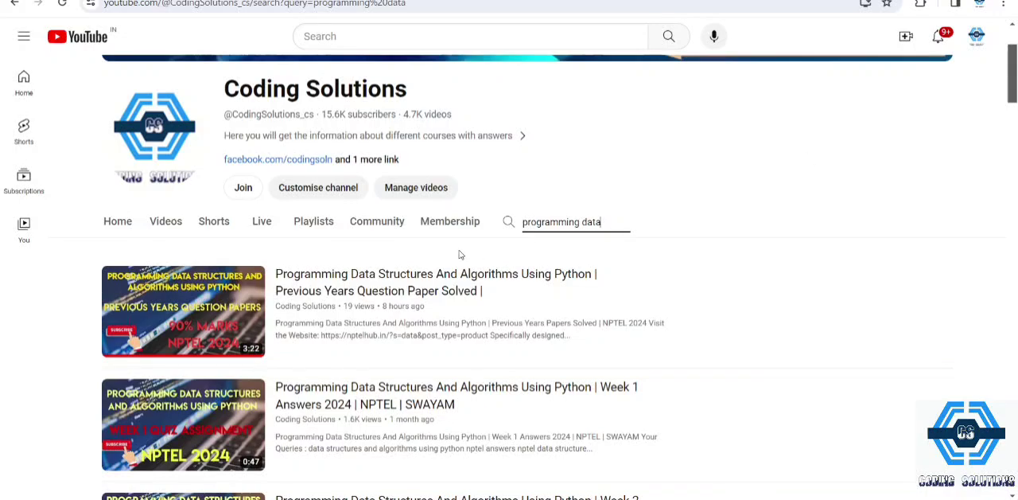
# Reach 'You may also like' on the Set B page and open the Python Assignment Combo (Pack of 3), ₹149
pyautogui.scroll(-3)
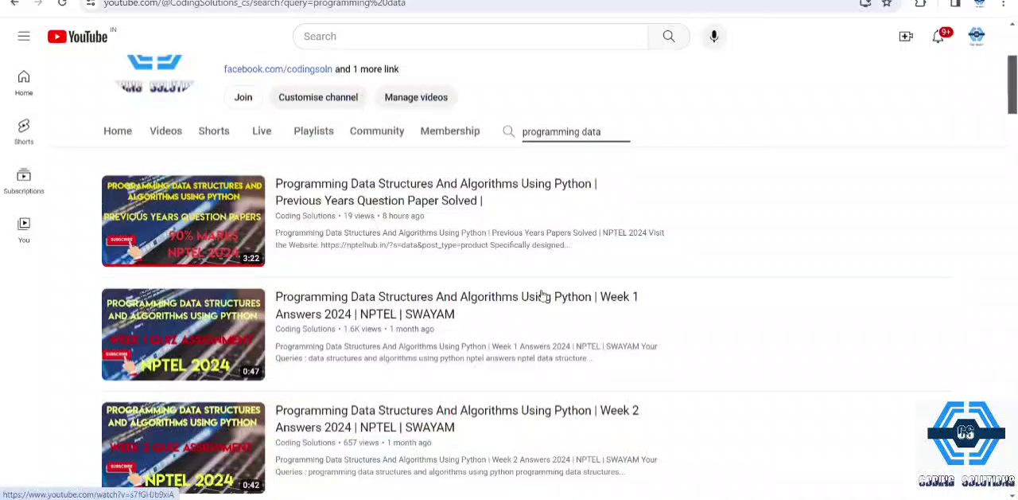
pyautogui.moveTo(639, 274)
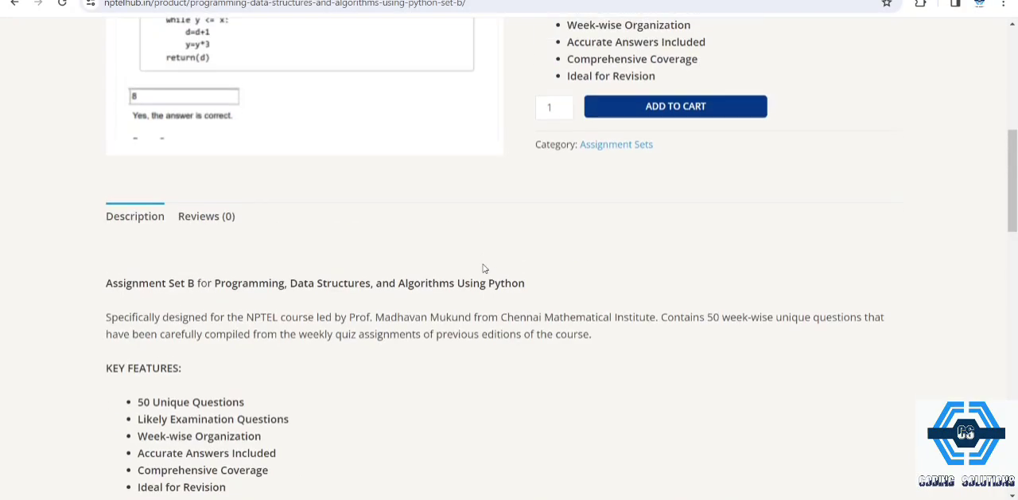
pyautogui.scroll(3)
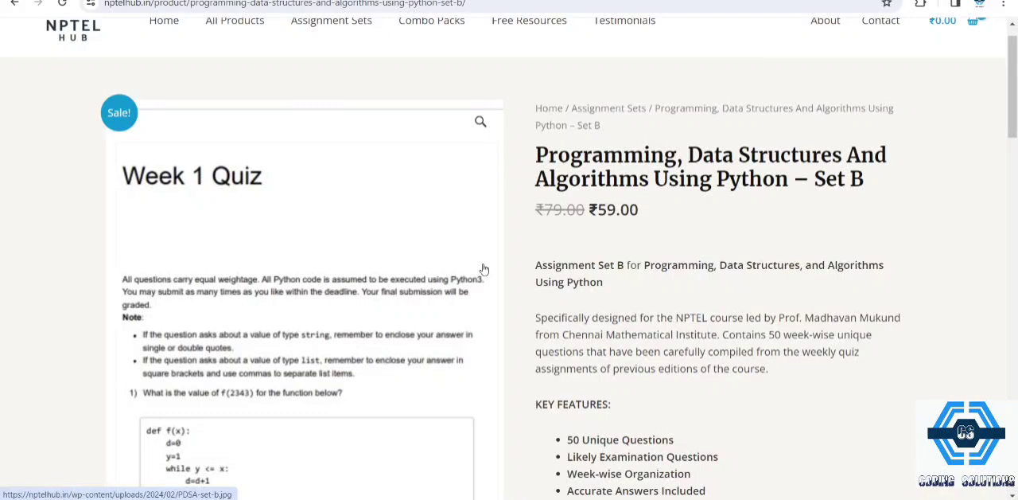
pyautogui.moveTo(748, 306)
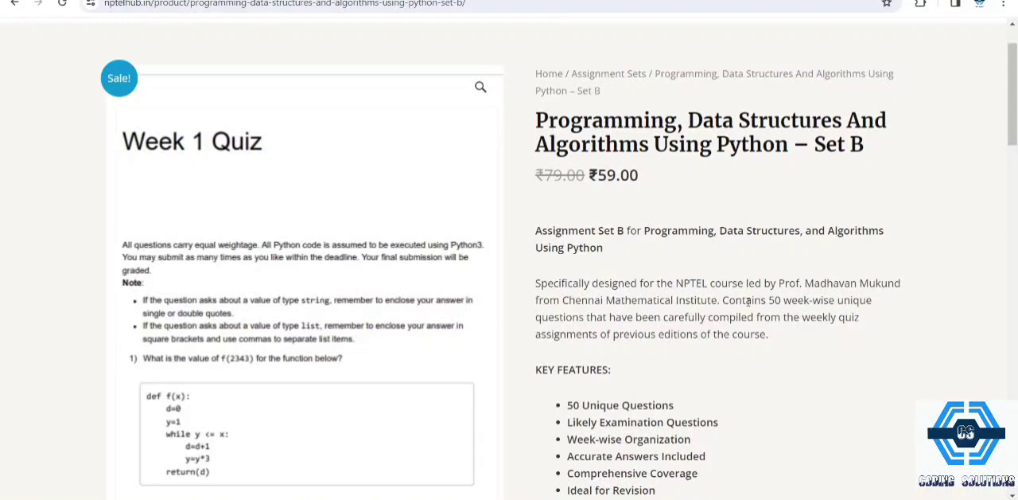
pyautogui.moveTo(835, 269)
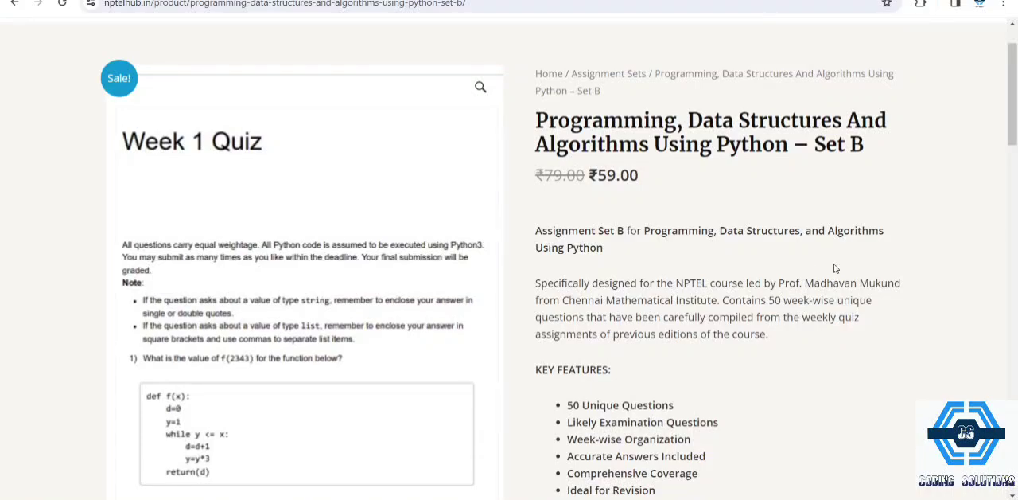
pyautogui.moveTo(617, 192)
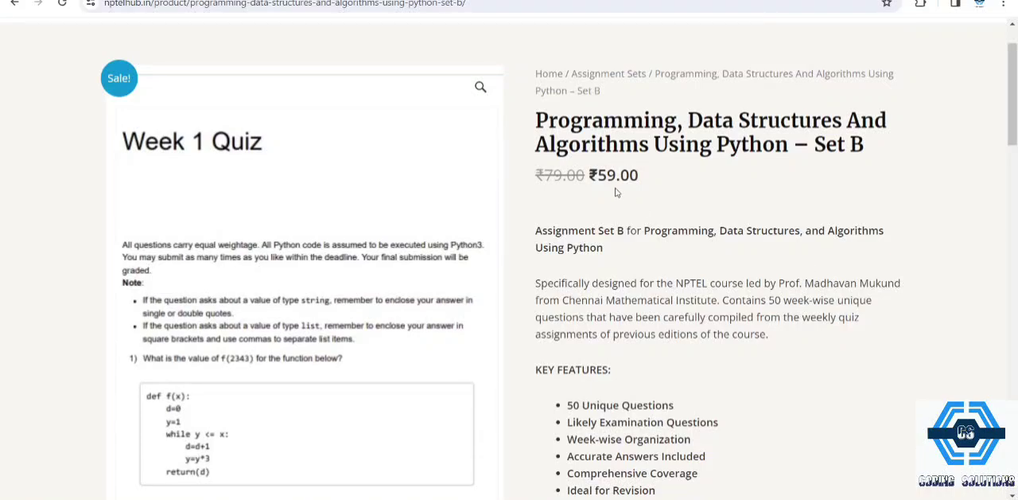
pyautogui.scroll(-3)
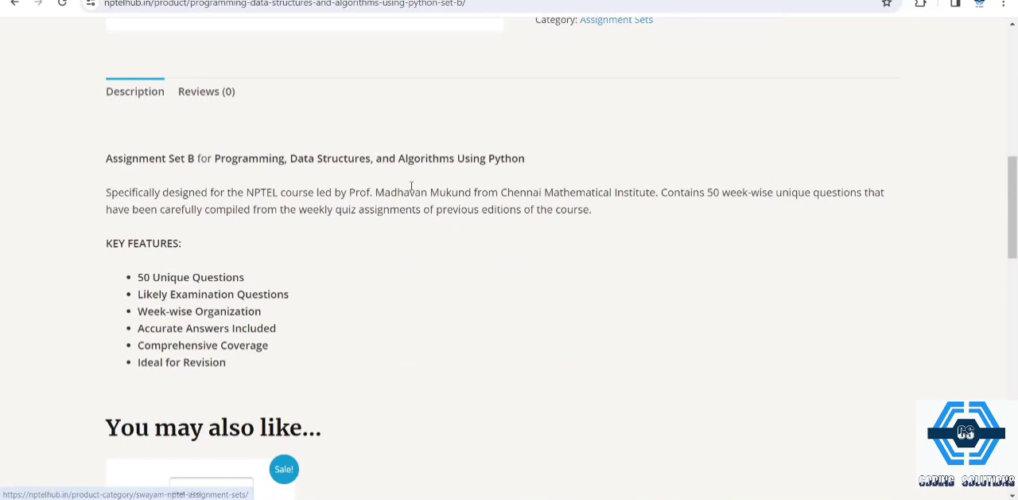
pyautogui.scroll(-3)
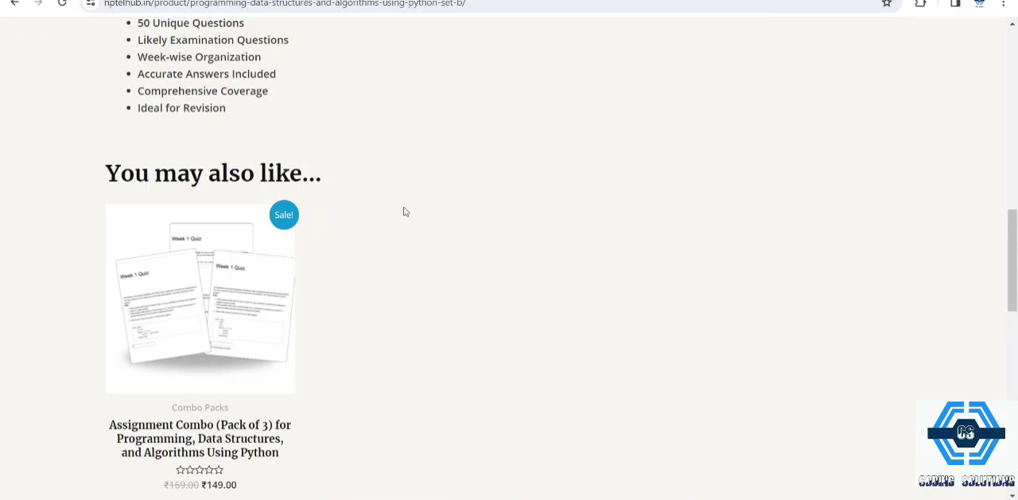
pyautogui.moveTo(242, 287)
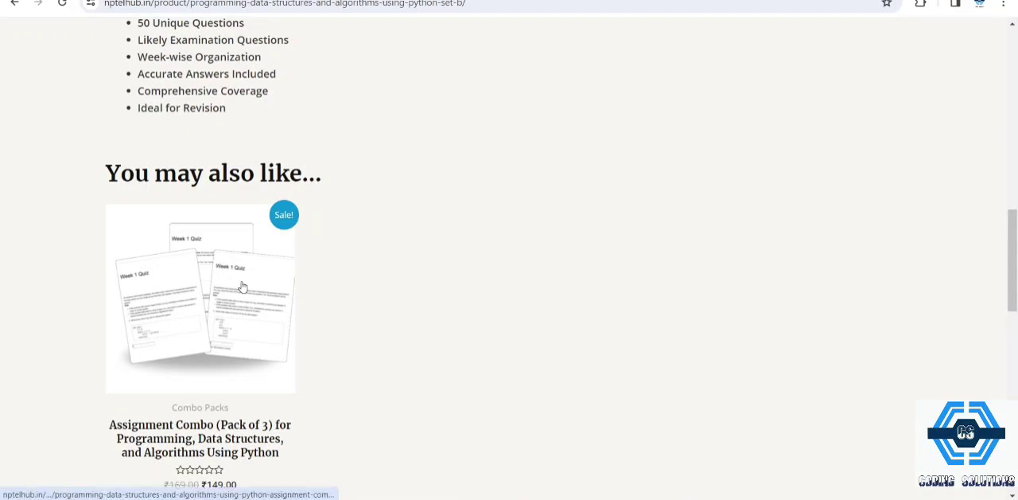
pyautogui.click(200, 299)
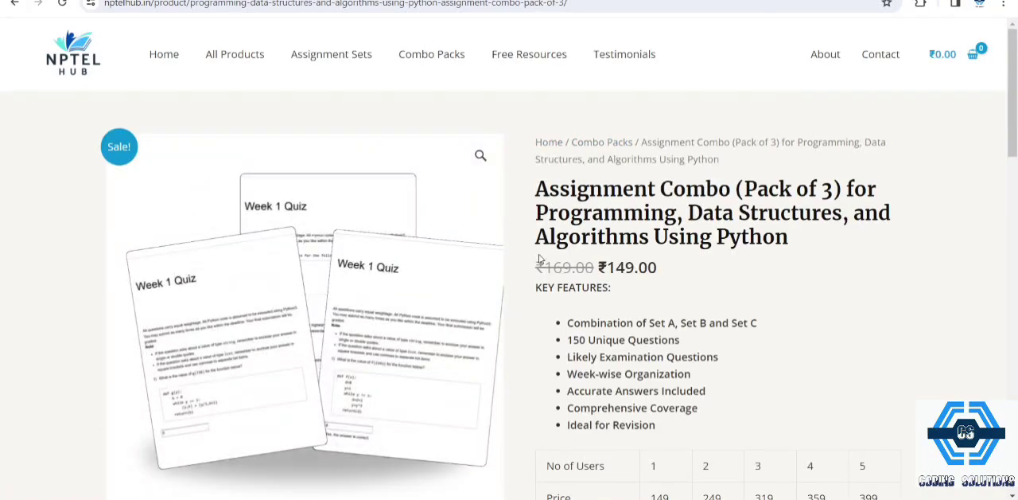
# Reveal the combo pack's No of Users / Price table, ₹149 for one user to ₹399 for five
pyautogui.scroll(-3)
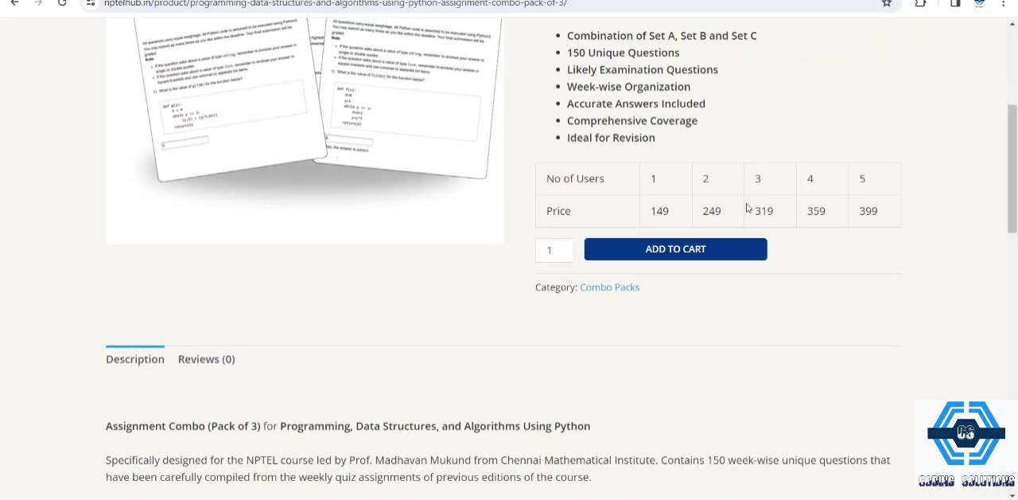
pyautogui.moveTo(657, 191)
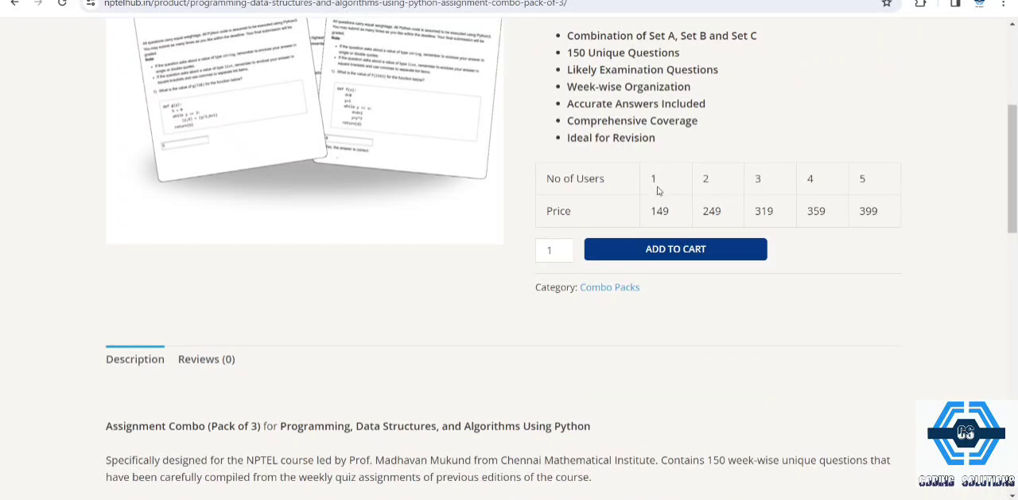
pyautogui.moveTo(706, 178)
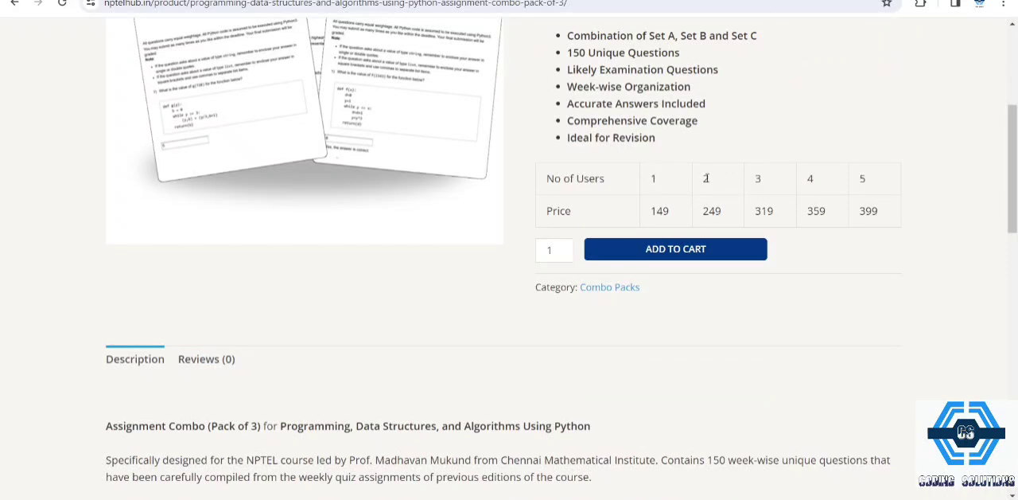